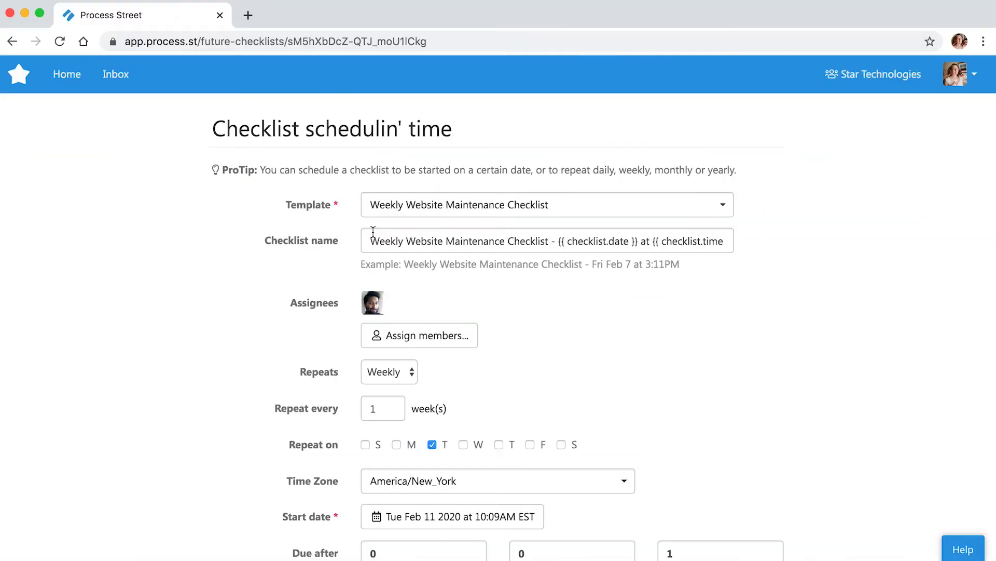
Save the edited weekly Tuesday schedule with Update, returning to the Marketing folder
scroll(down, 3)
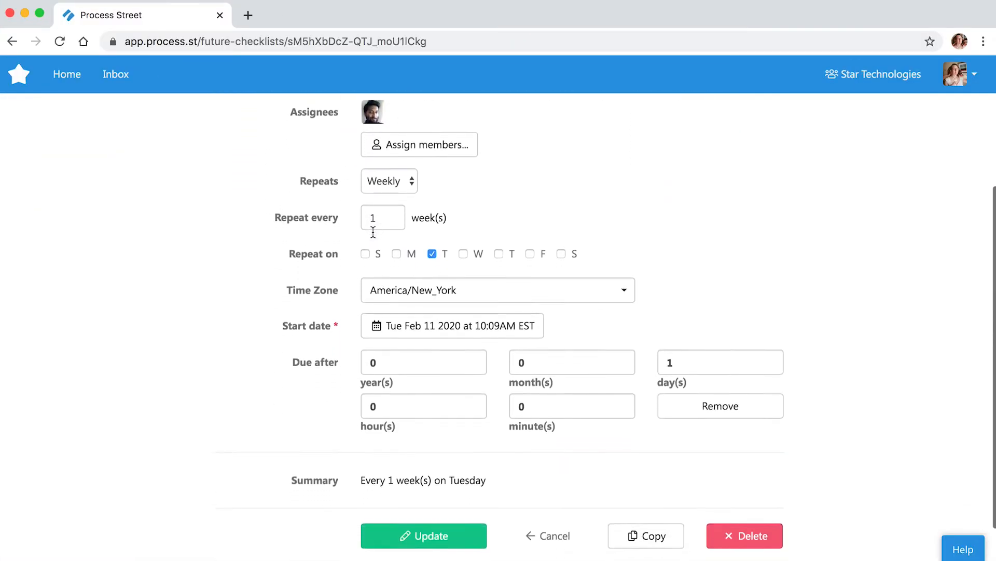
scroll(down, 3)
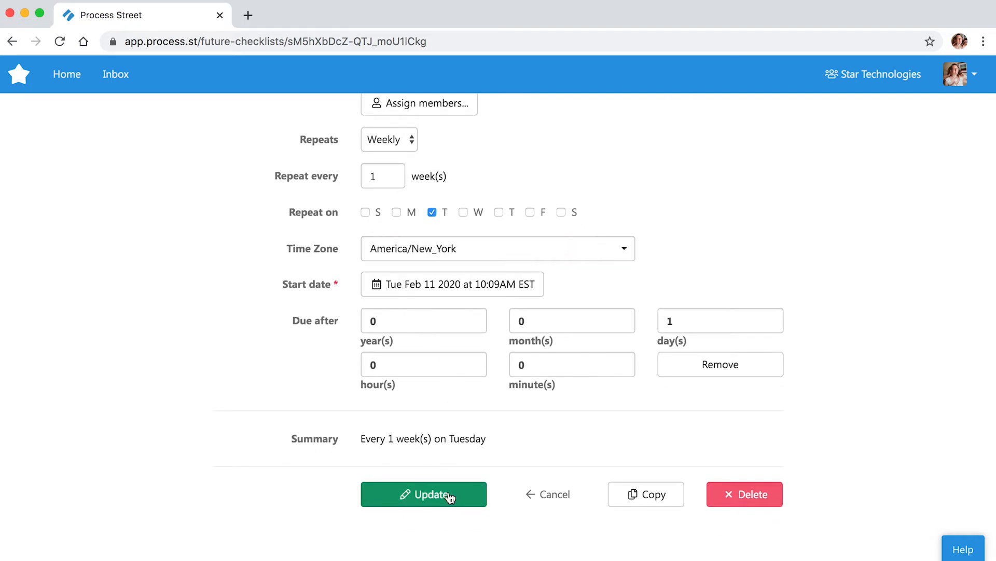
click(423, 494)
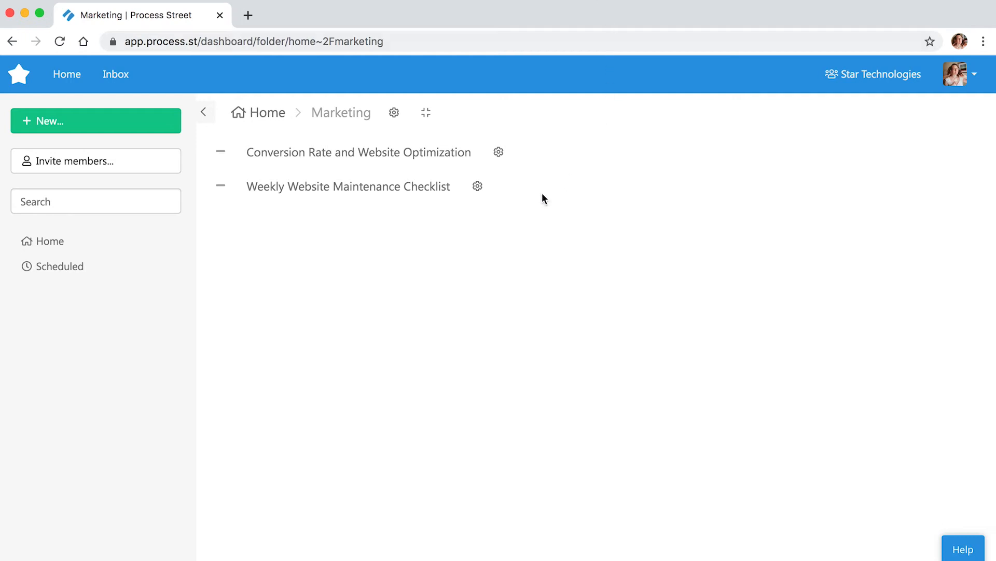
Start a new schedule for the Weekly Website Maintenance Checklist from its options panel
click(477, 187)
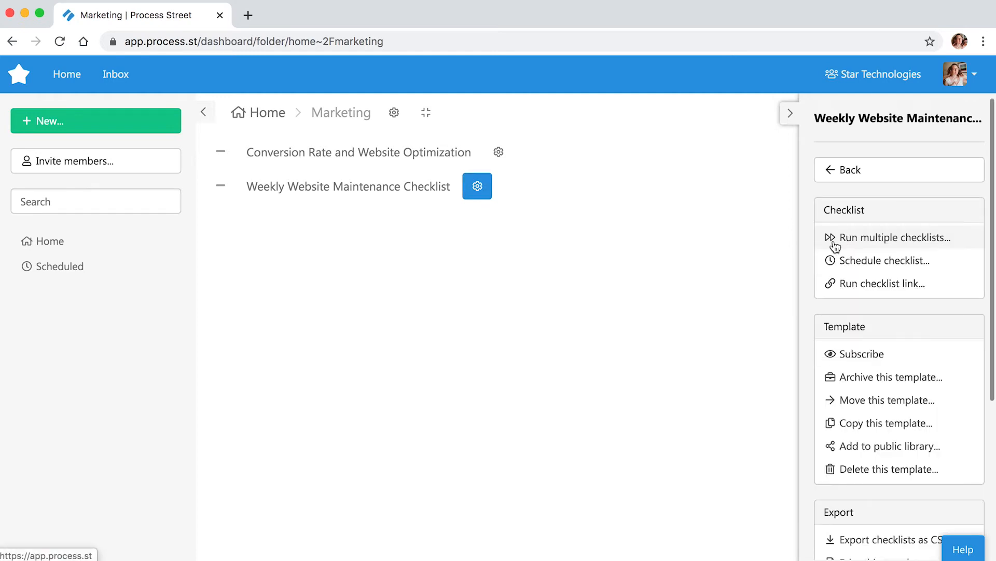
click(884, 259)
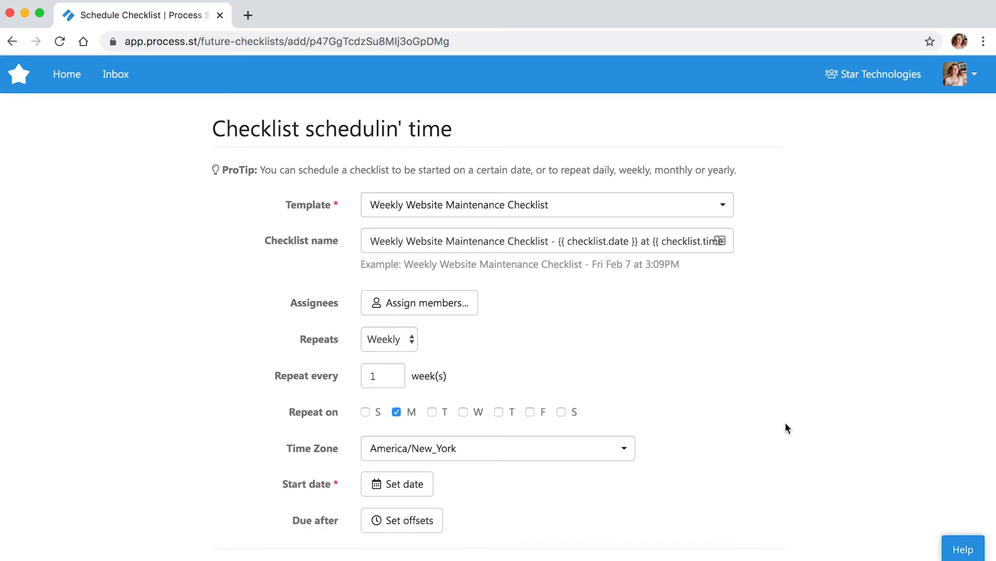
mouse_move(658, 401)
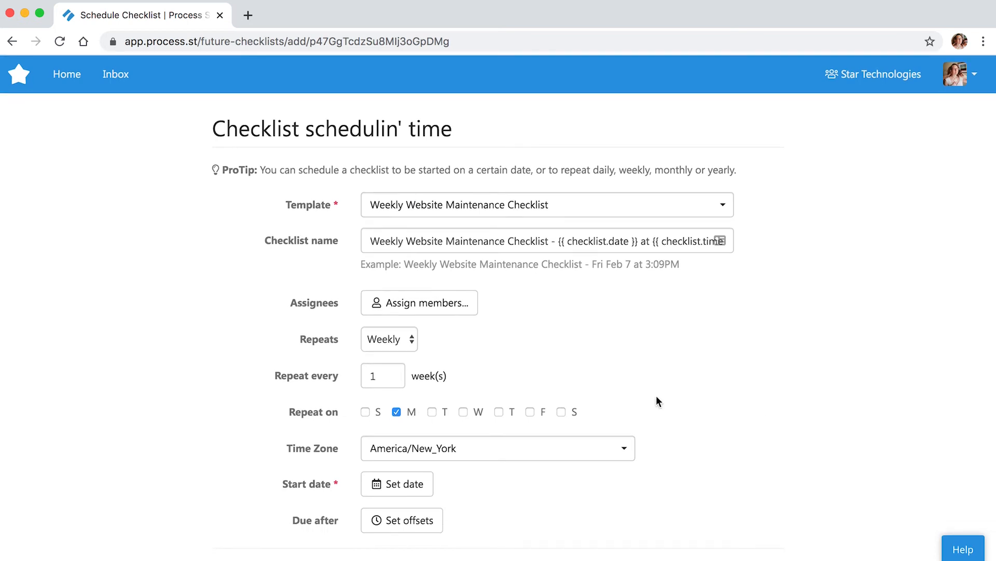
Assign one member to the scheduled checklist
click(423, 303)
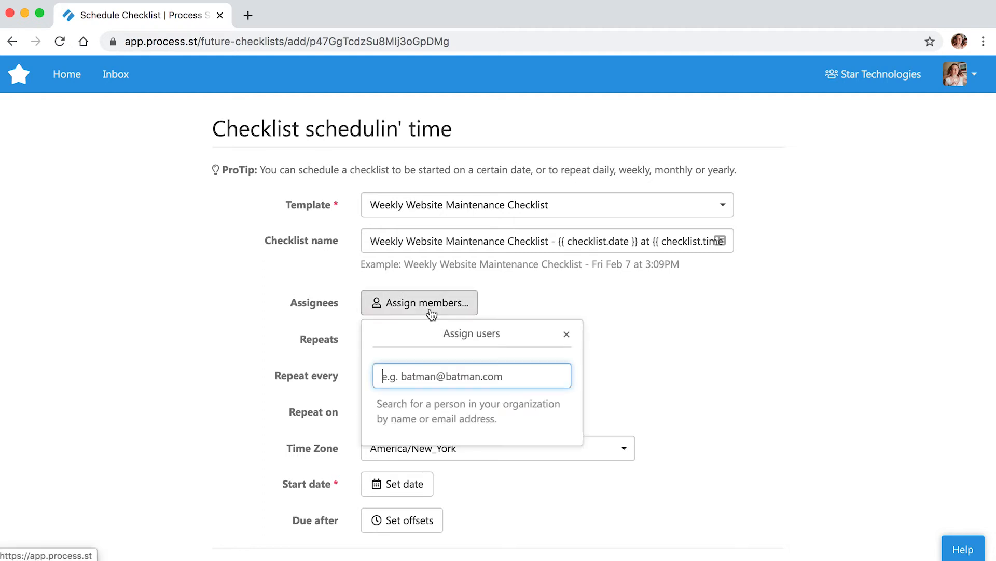
click(473, 376)
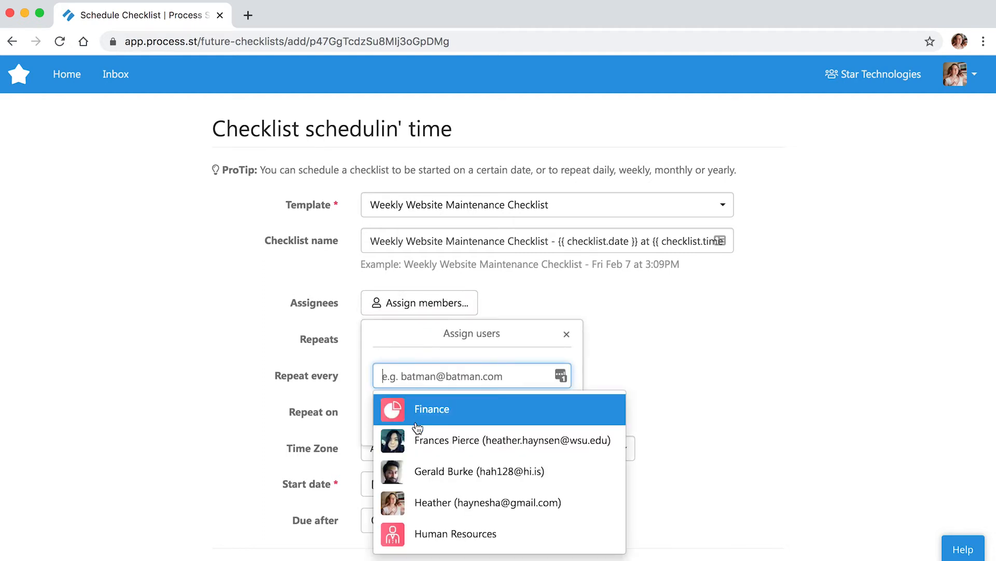
click(479, 471)
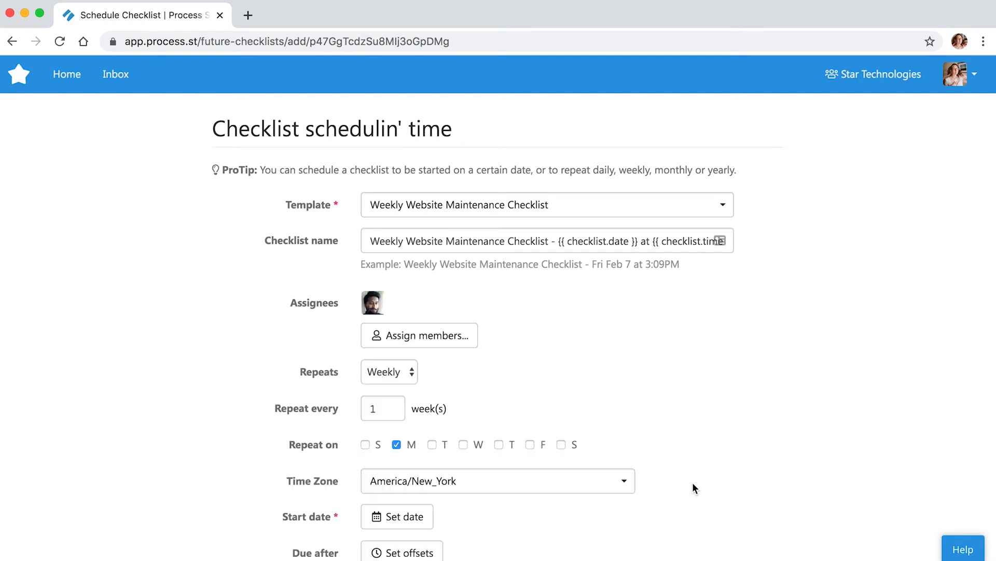
Repeat weekly on Tuesday only from Feb 11, due after 1 day, and submit the schedule
click(429, 444)
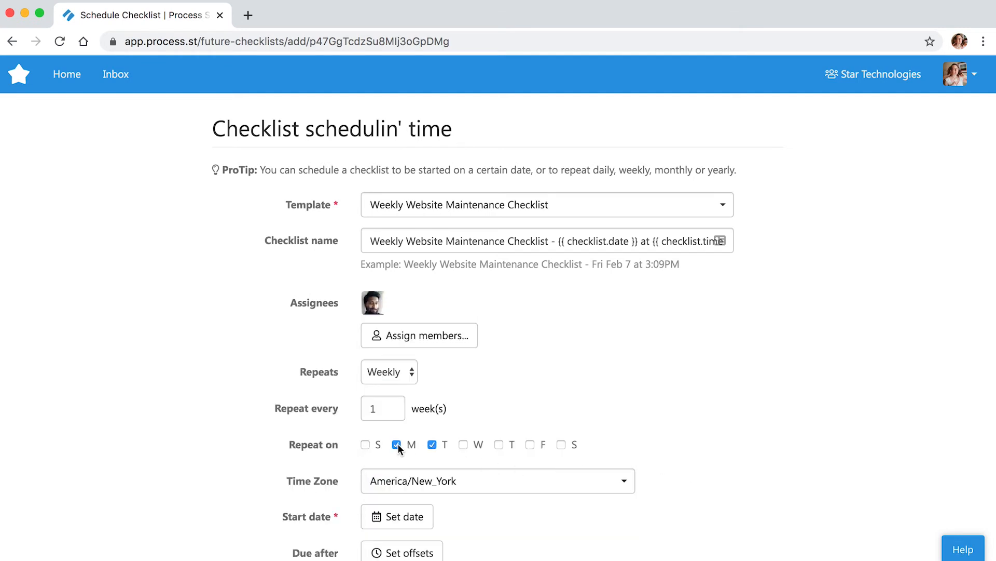
click(397, 517)
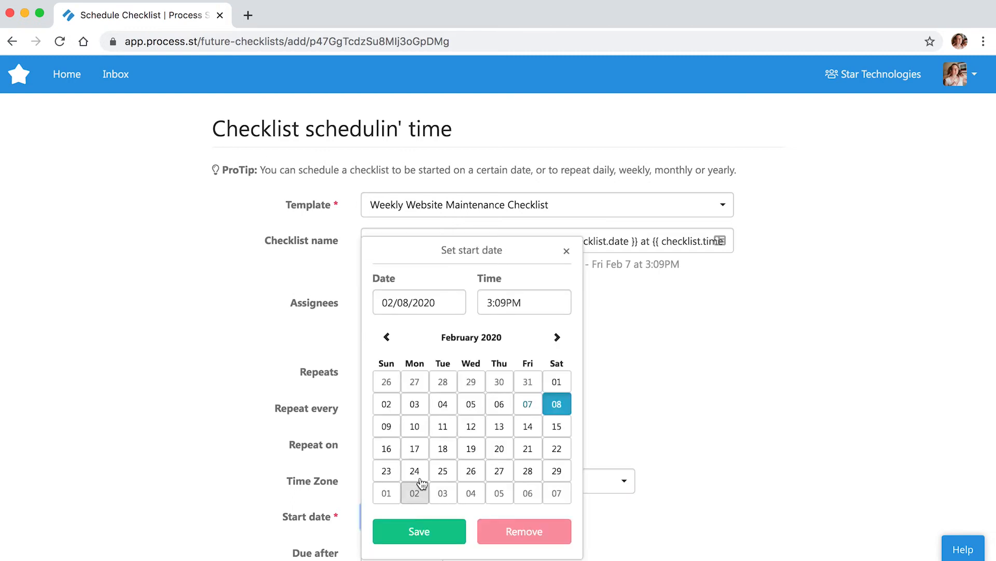
click(419, 532)
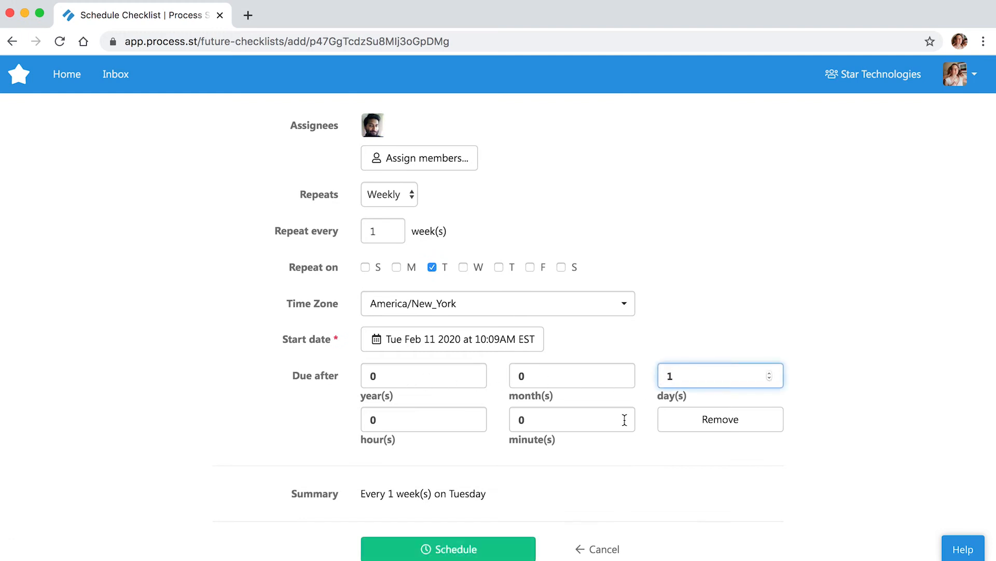
click(448, 549)
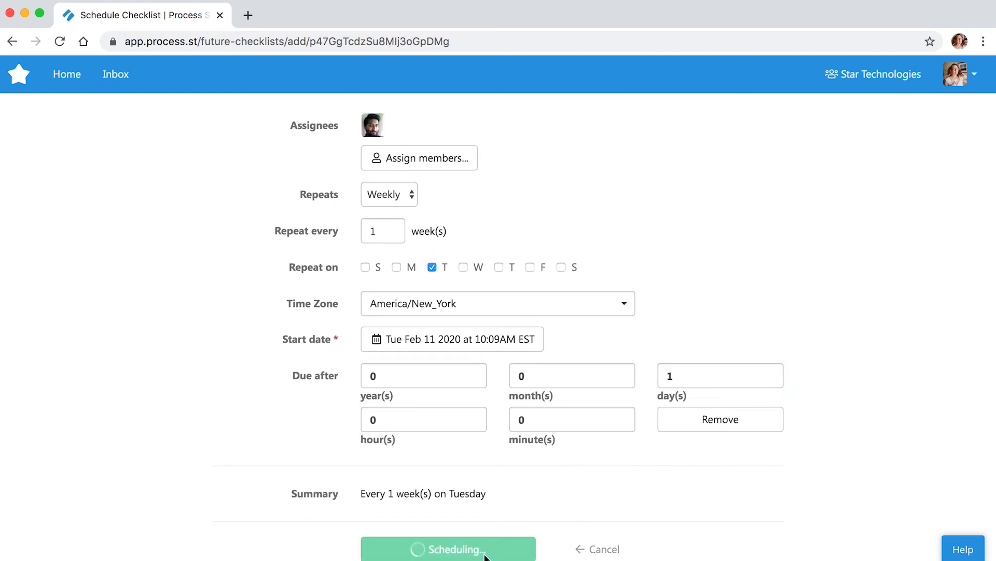
click(448, 549)
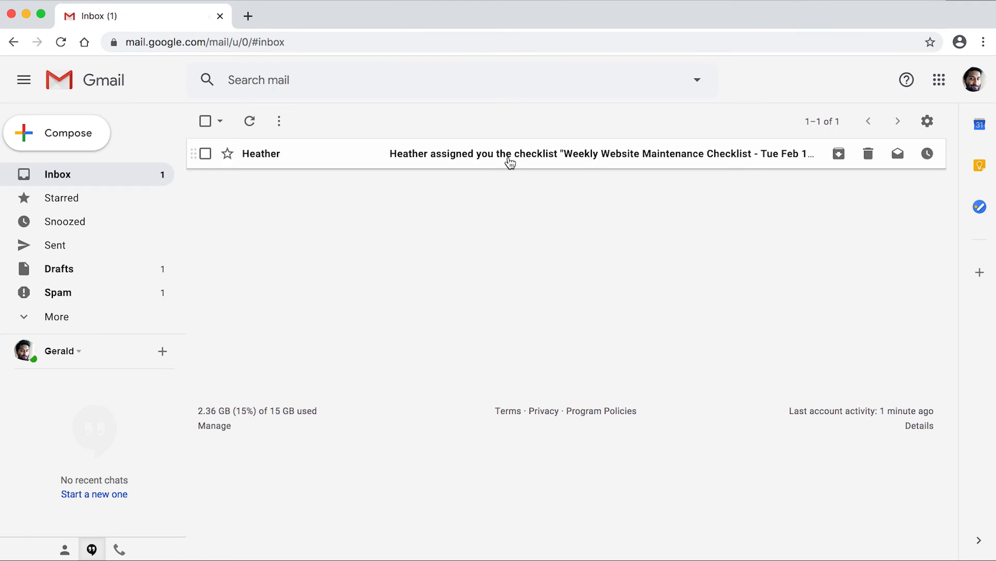
View the Gmail email assigning the checklist for Tue Feb 11, due Wed Feb 12
click(509, 154)
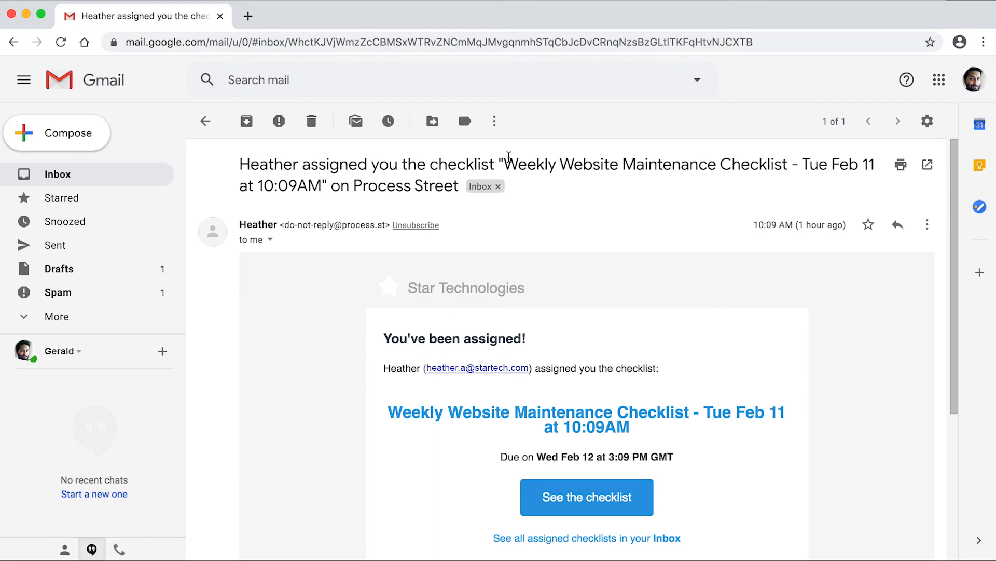
Show the Scheduled page listing the checklist under Tuesday February 11th 2020
click(587, 496)
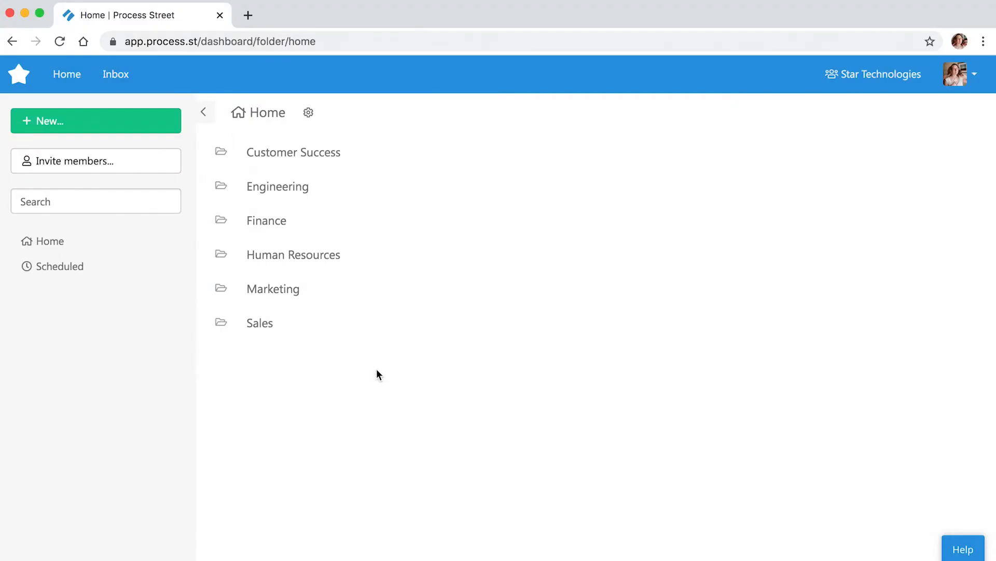
mouse_move(372, 377)
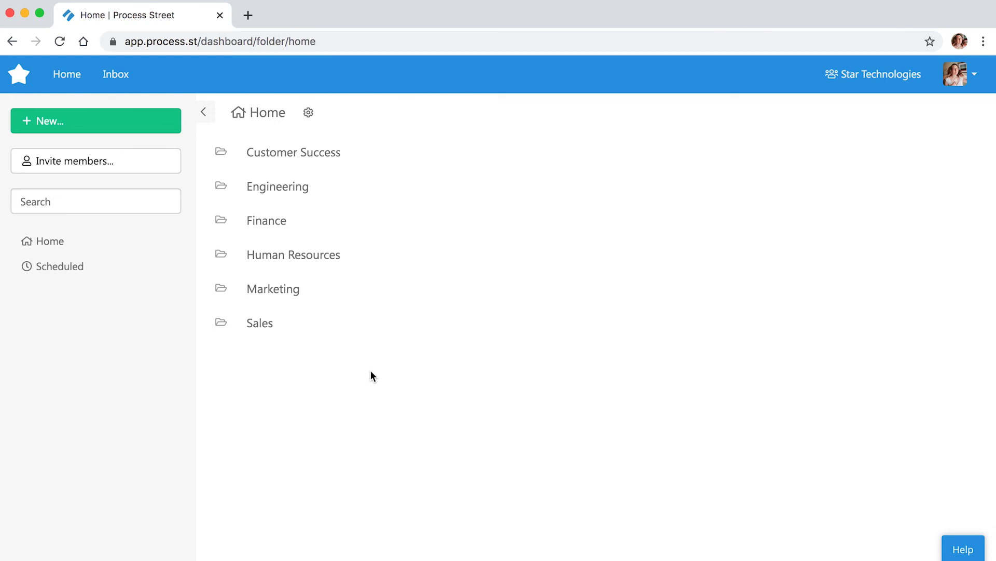
mouse_move(96, 315)
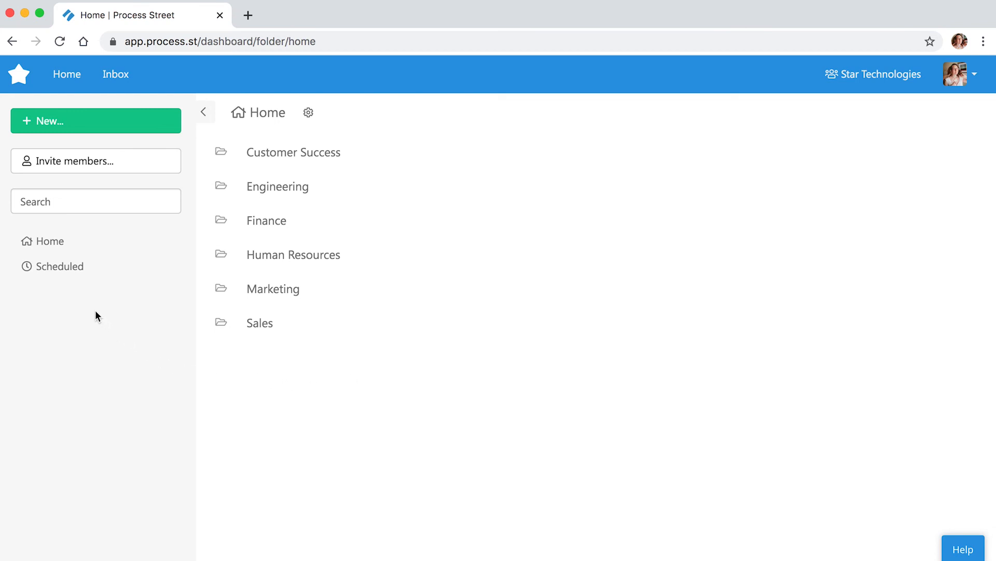
click(60, 265)
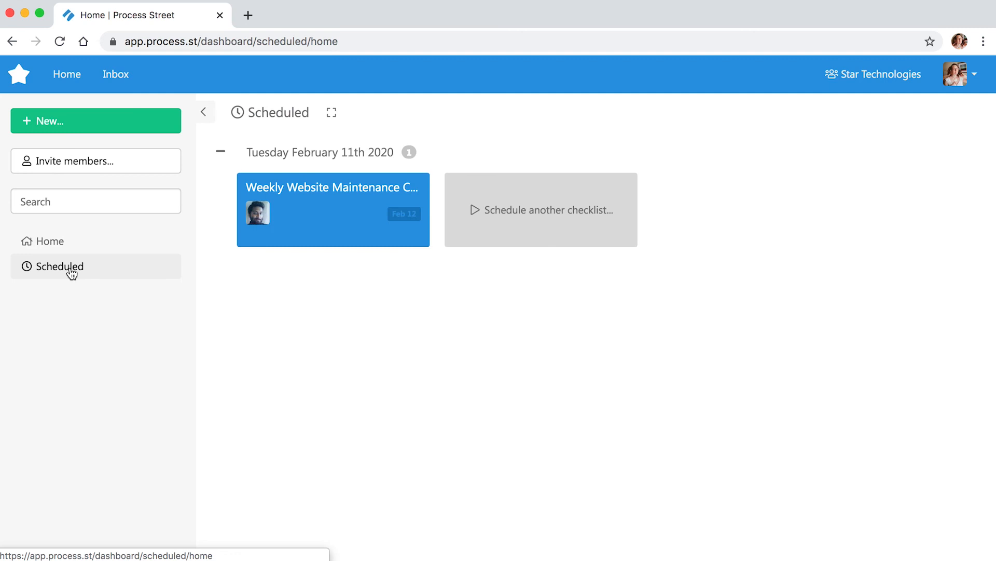
mouse_move(586, 251)
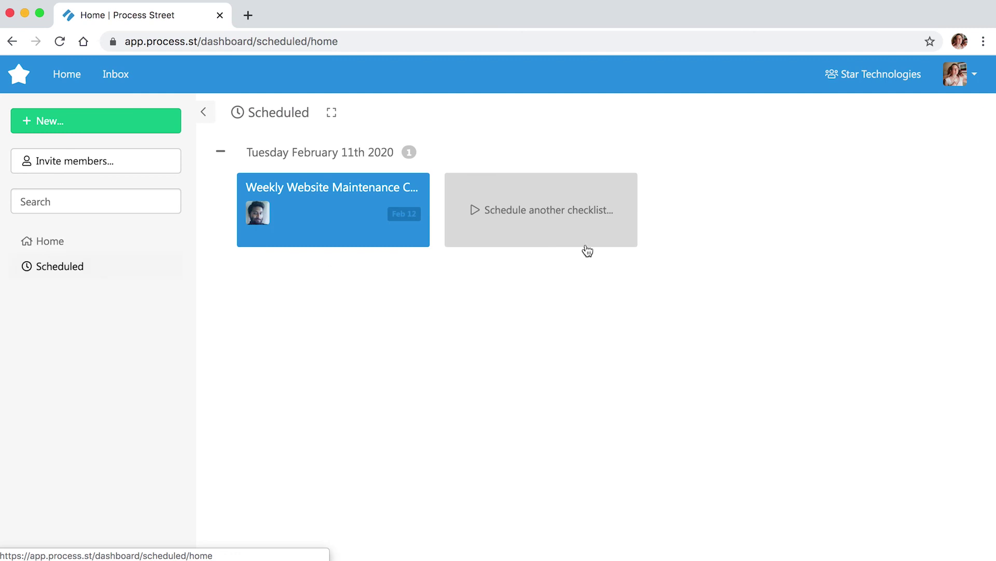